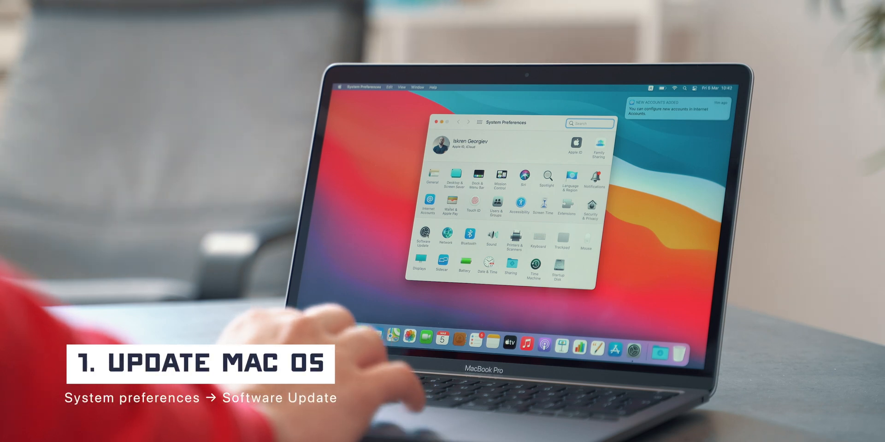
Step: Turn on 'Use your Apple Watch to unlock apps and your Mac' in Security & Privacy
{"action": "left_click", "coordinate": [422, 236]}
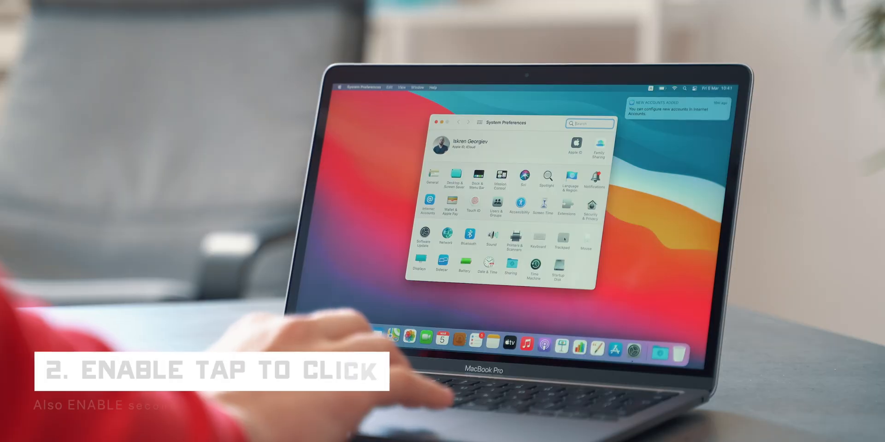
{"action": "left_click", "coordinate": [560, 237]}
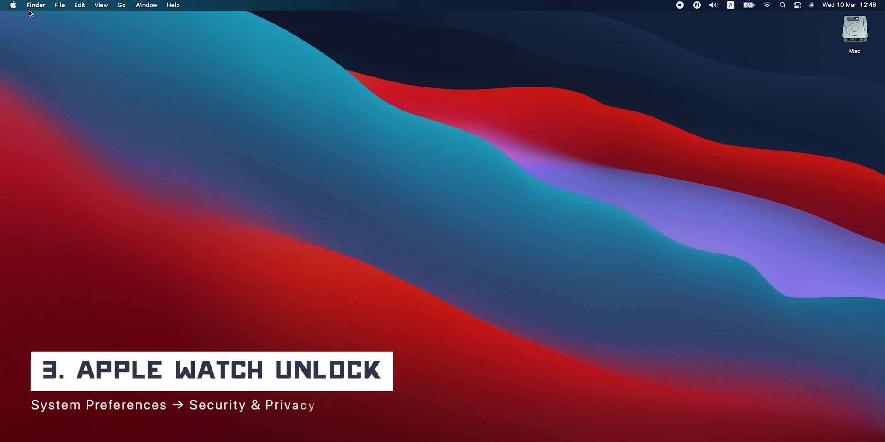
{"action": "left_click", "coordinate": [13, 5]}
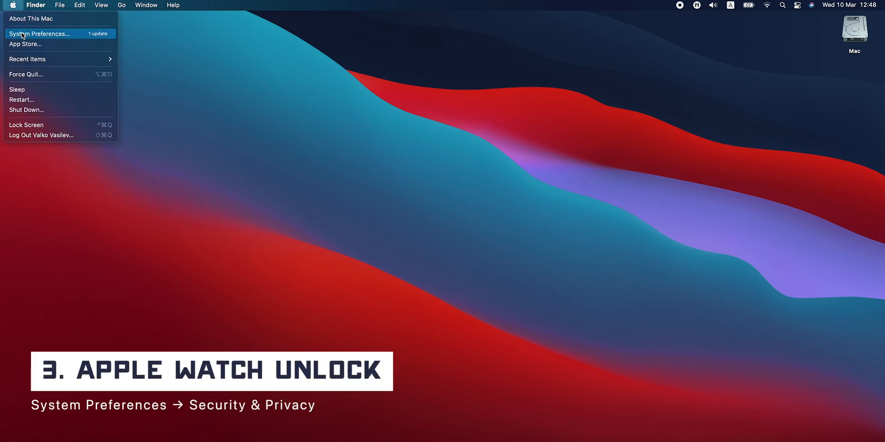
{"action": "left_click", "coordinate": [40, 33]}
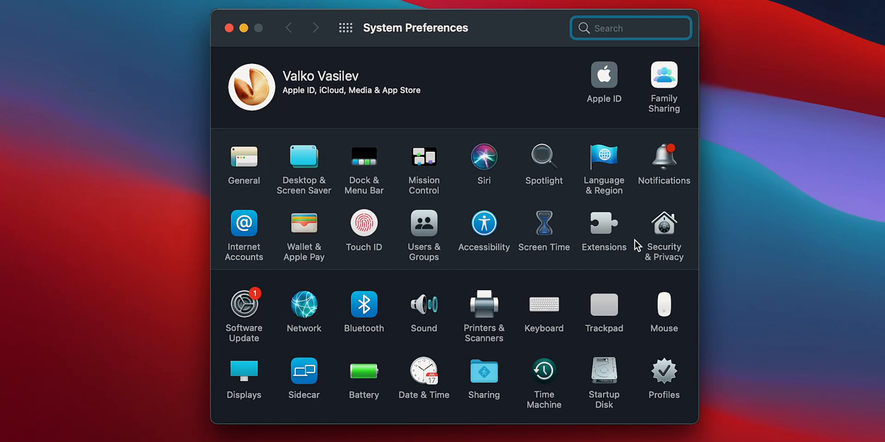
{"action": "mouse_move", "coordinate": [671, 234]}
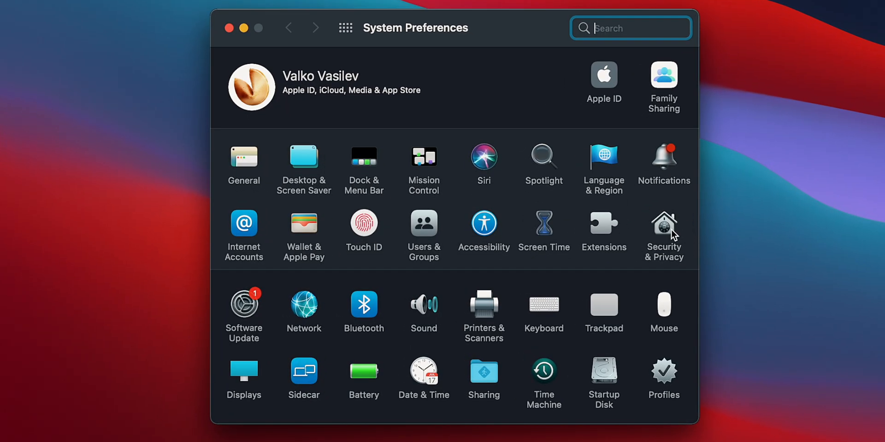
{"action": "left_click", "coordinate": [663, 228]}
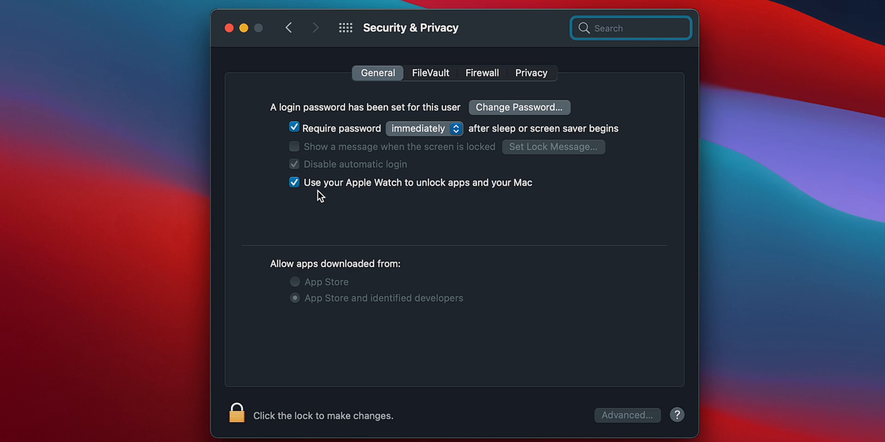
{"action": "mouse_move", "coordinate": [310, 172]}
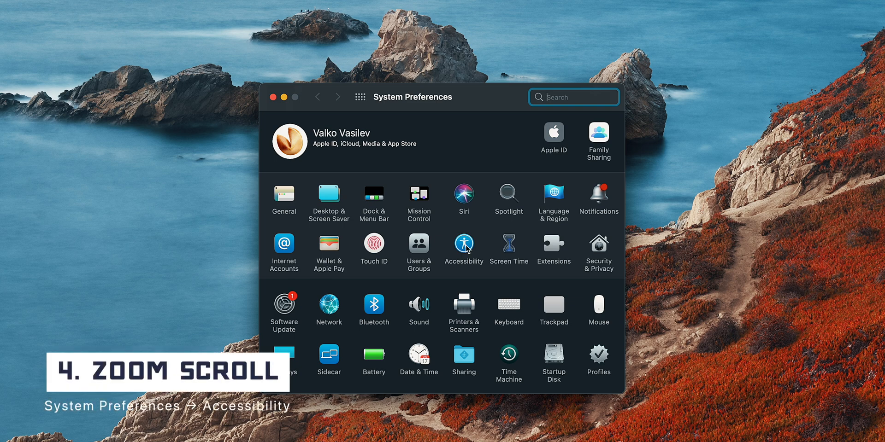
Step: Enable 'Use scroll gesture with modifier keys to zoom' under Accessibility > Zoom
{"action": "left_click", "coordinate": [463, 246]}
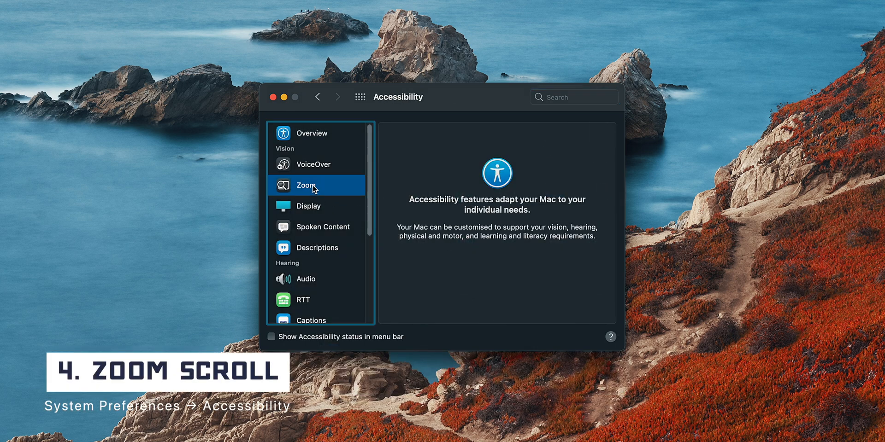
{"action": "left_click", "coordinate": [306, 185]}
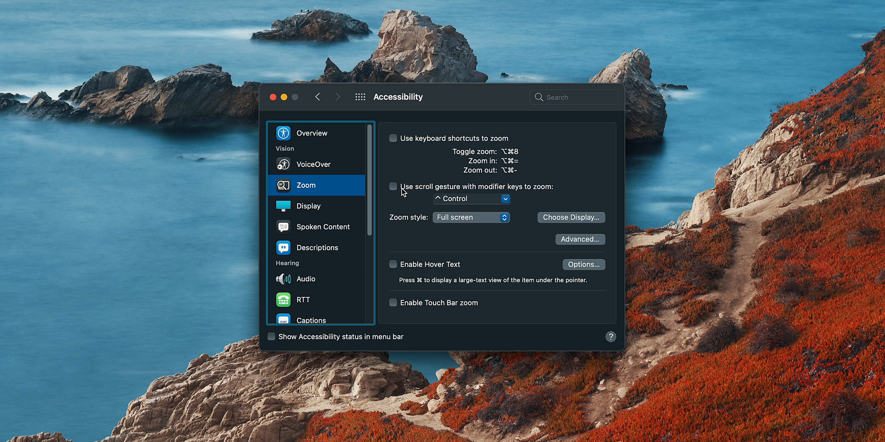
{"action": "left_click", "coordinate": [393, 187]}
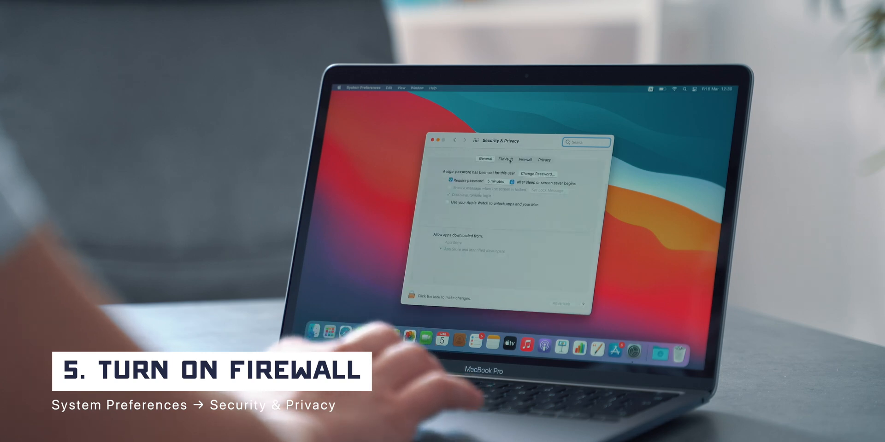
Step: Turn on the firewall from the Security & Privacy Firewall tab
{"action": "left_click", "coordinate": [525, 159]}
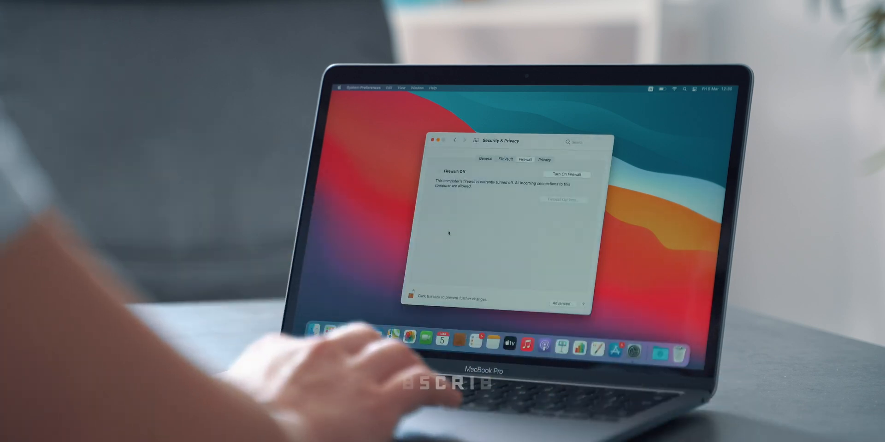
{"action": "left_click", "coordinate": [566, 174]}
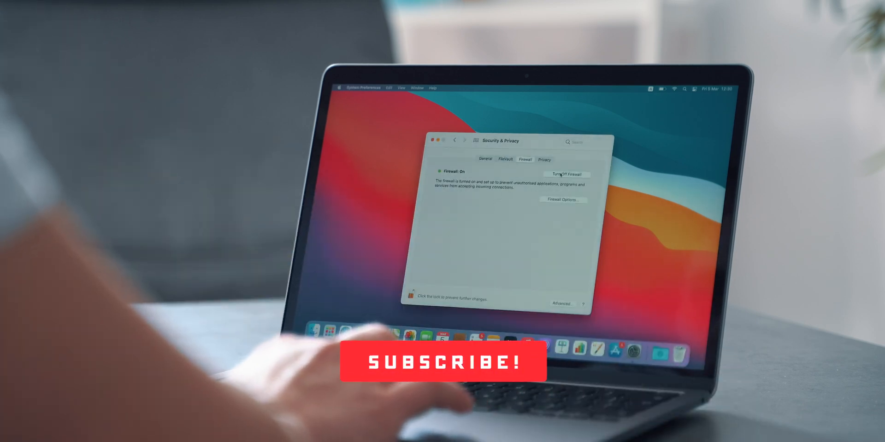
{"action": "left_click", "coordinate": [434, 141]}
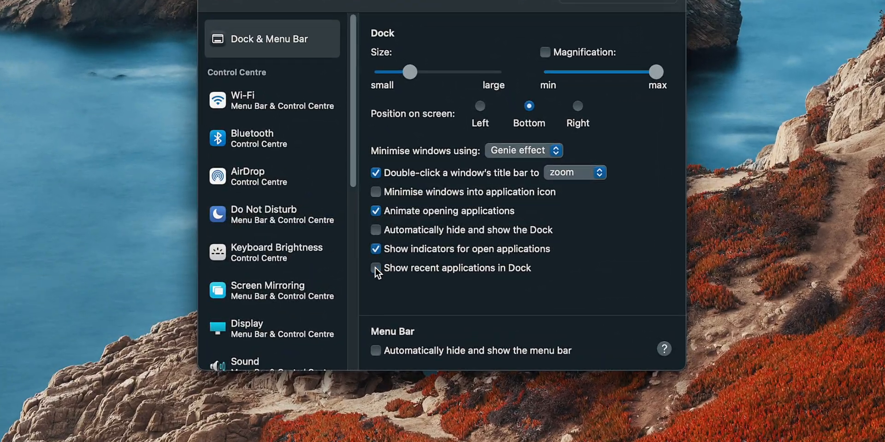
Step: Untick 'Show recent applications in Dock' in Dock & Menu Bar
{"action": "right_click", "coordinate": [677, 420]}
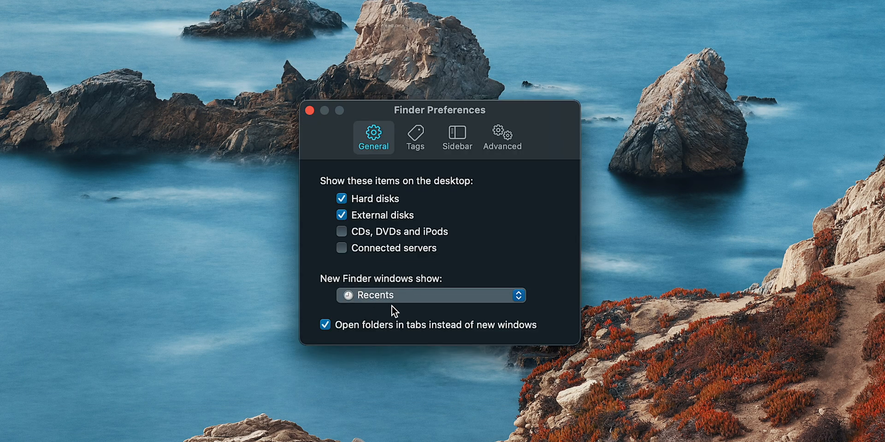
Step: Choose Downloads in the 'New Finder windows show' popup
{"action": "left_click", "coordinate": [429, 295]}
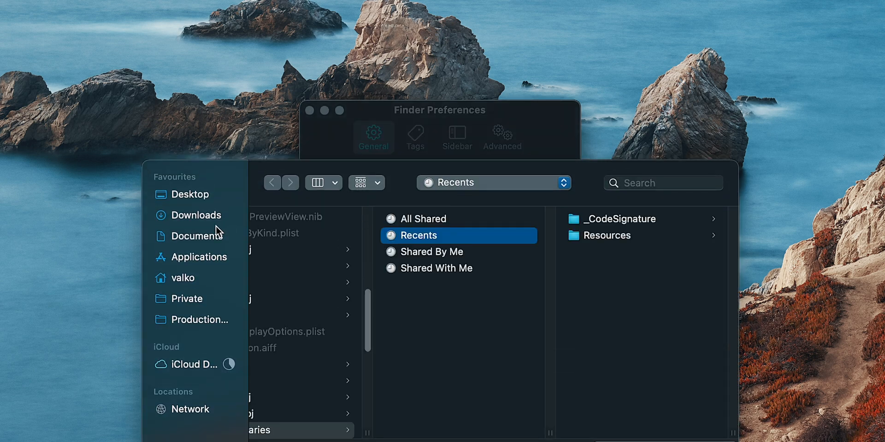
{"action": "left_click", "coordinate": [373, 137]}
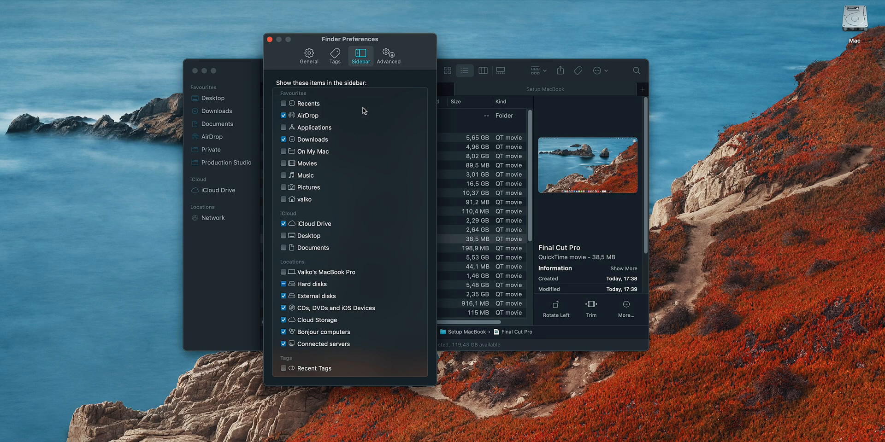
{"action": "left_click", "coordinate": [309, 54]}
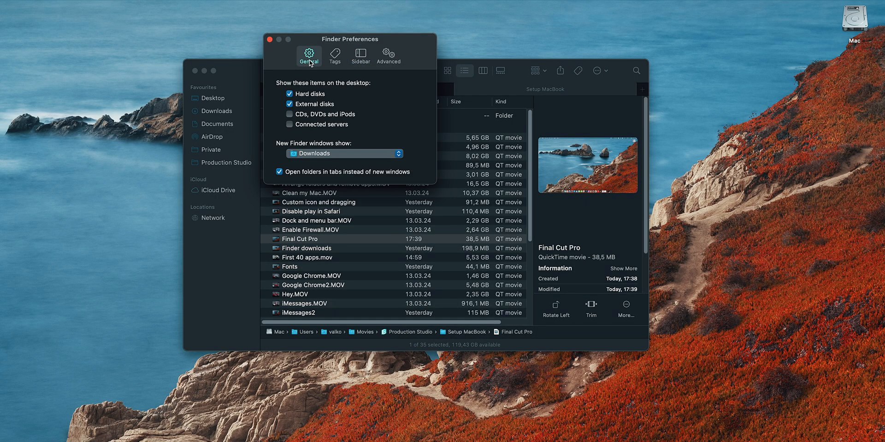
{"action": "left_click", "coordinate": [334, 56]}
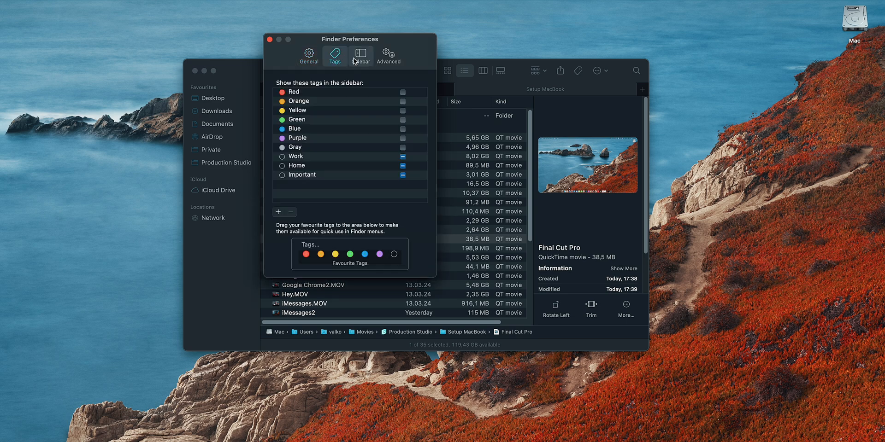
{"action": "left_click", "coordinate": [360, 56]}
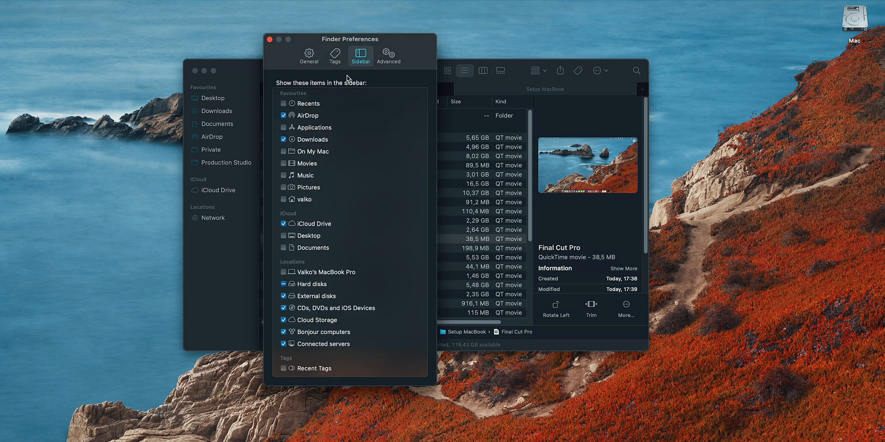
{"action": "mouse_move", "coordinate": [329, 91]}
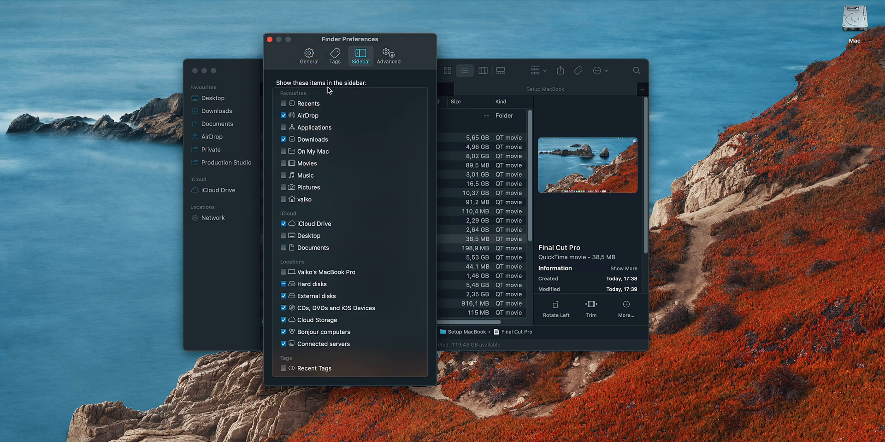
{"action": "mouse_move", "coordinate": [317, 211]}
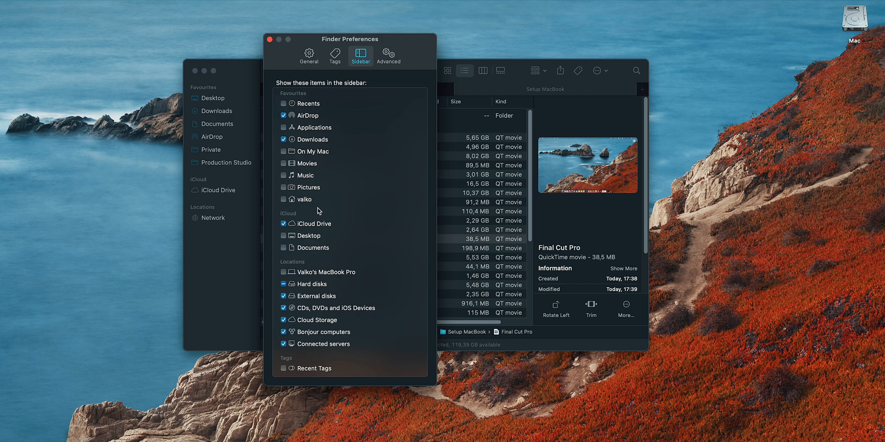
{"action": "mouse_move", "coordinate": [273, 263]}
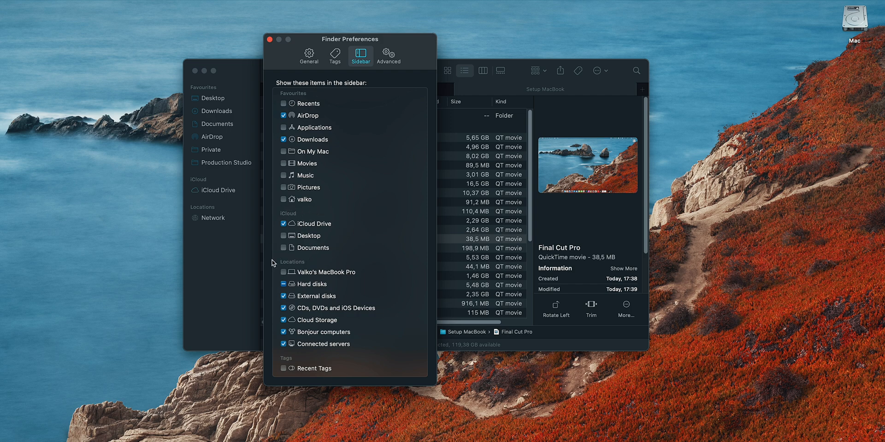
{"action": "mouse_move", "coordinate": [407, 212]}
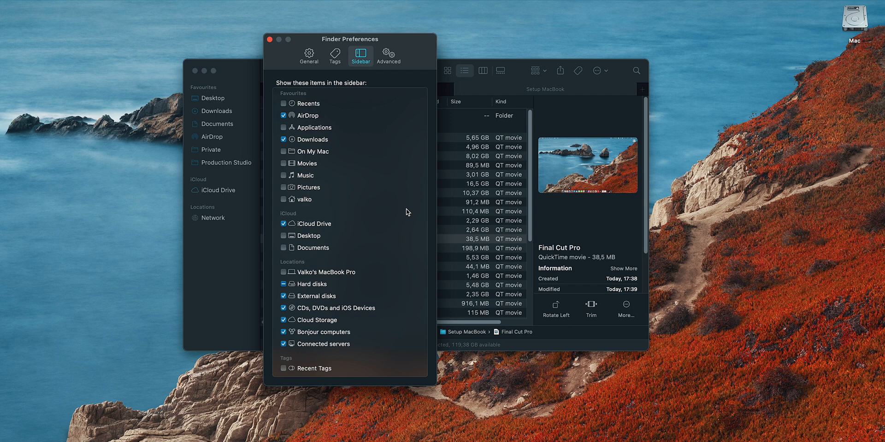
{"action": "mouse_move", "coordinate": [242, 98]}
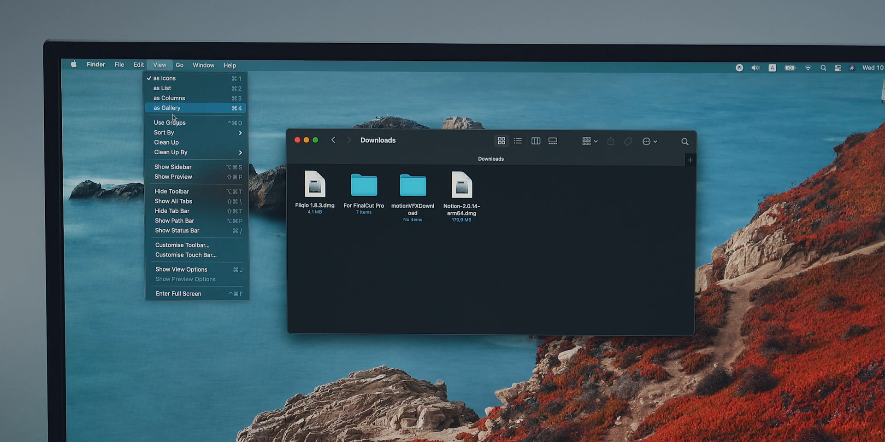
{"action": "mouse_move", "coordinate": [175, 221]}
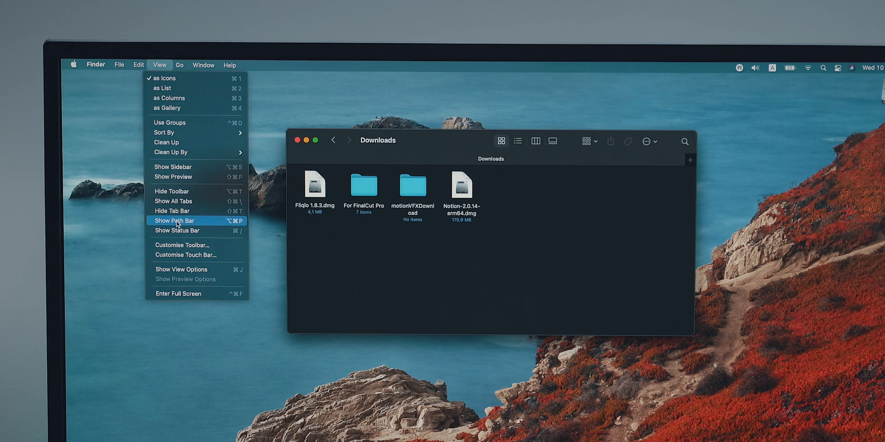
Step: Show the Path Bar and Status Bar, and switch the Finder window to list view
{"action": "left_click", "coordinate": [175, 220]}
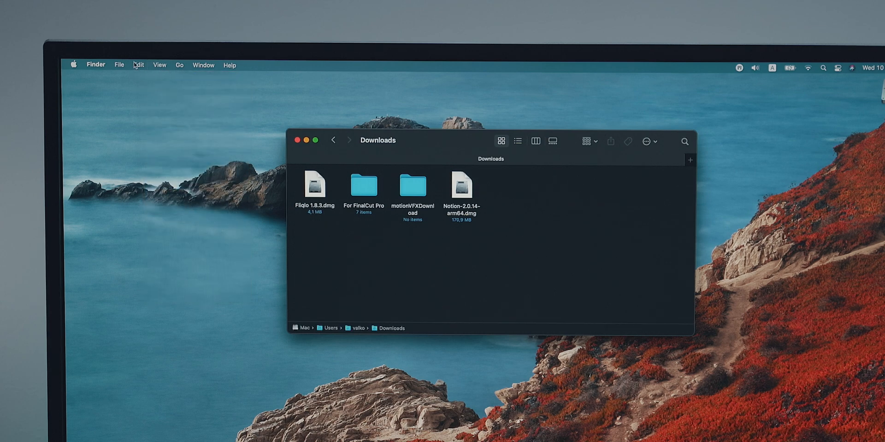
{"action": "left_click", "coordinate": [160, 65]}
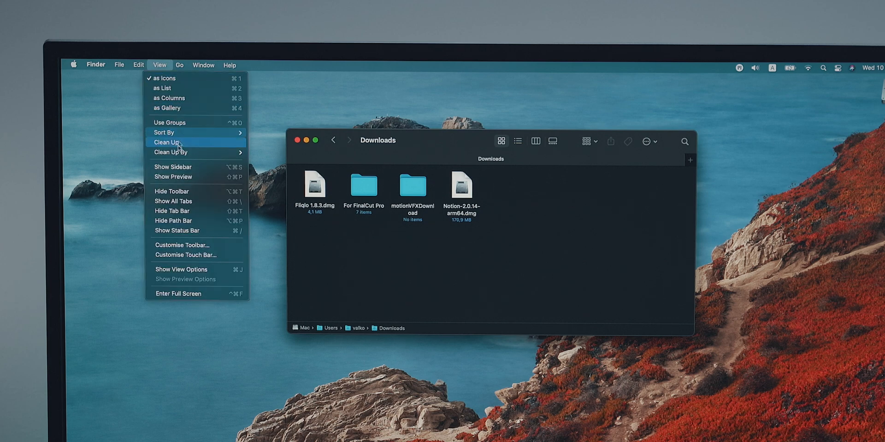
{"action": "mouse_move", "coordinate": [176, 230]}
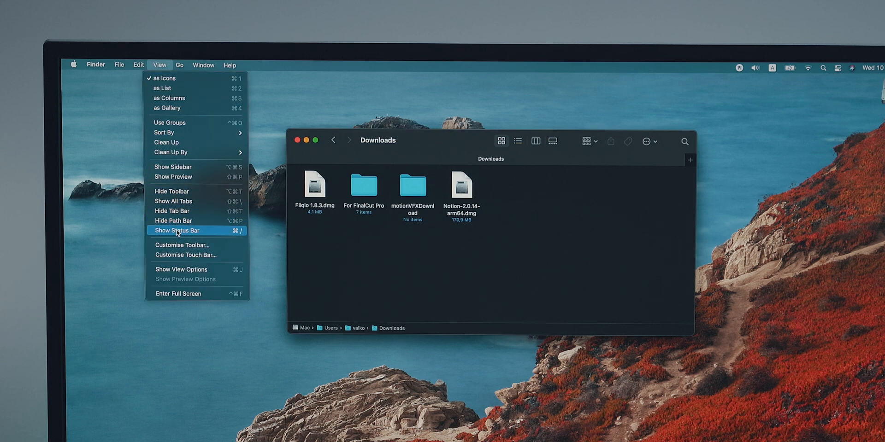
{"action": "left_click", "coordinate": [177, 230]}
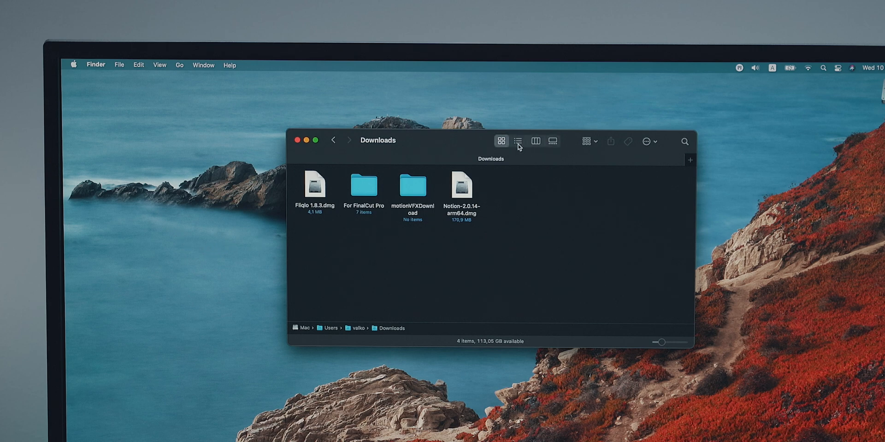
{"action": "left_click", "coordinate": [516, 141]}
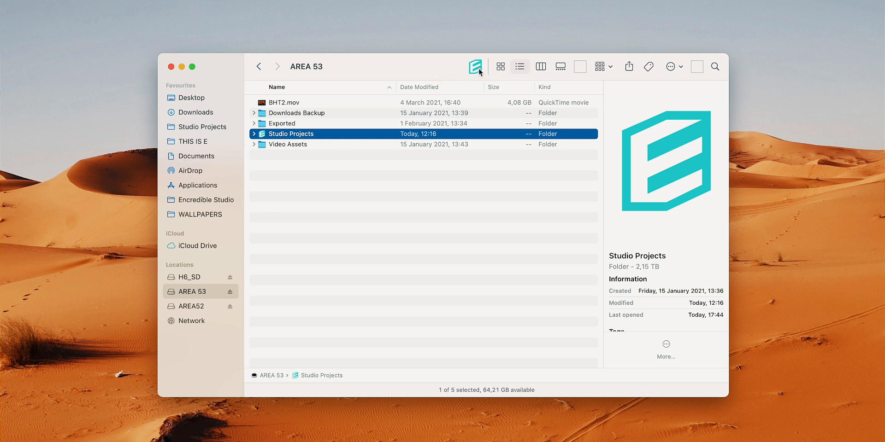
{"action": "left_click", "coordinate": [462, 199]}
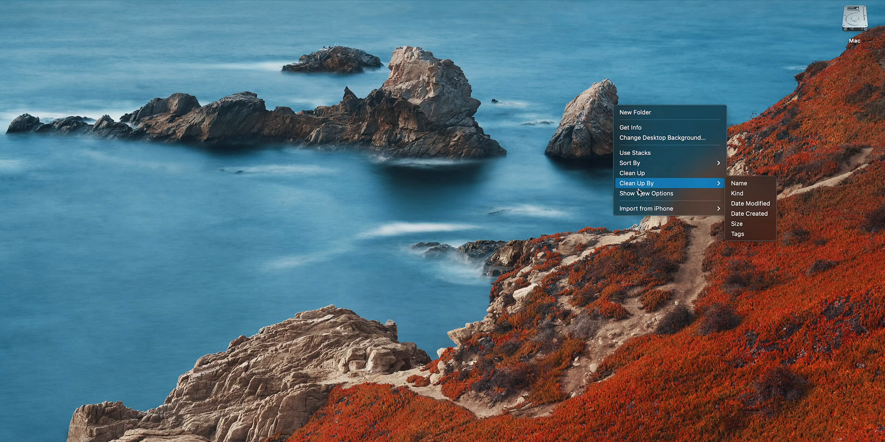
Step: Set the desktop icon label position to Right in the desktop view options
{"action": "left_click", "coordinate": [646, 193]}
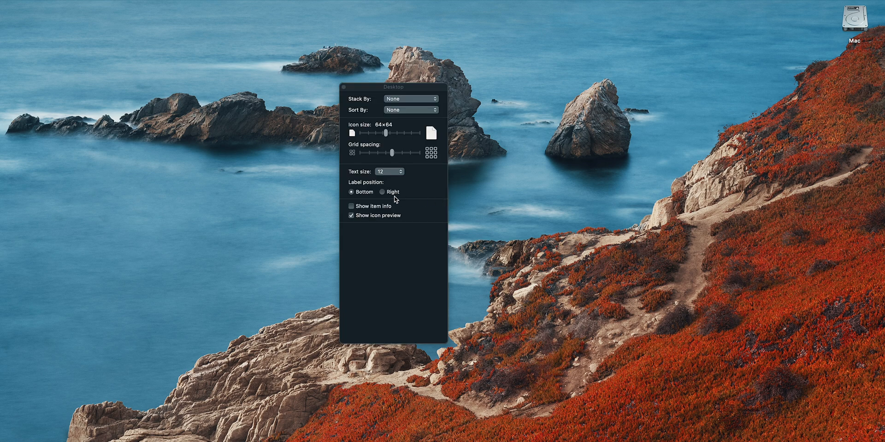
{"action": "left_click", "coordinate": [382, 191]}
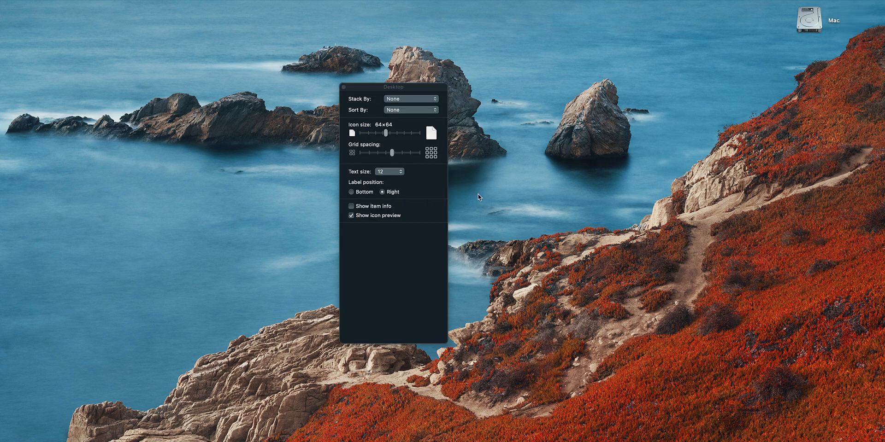
{"action": "mouse_move", "coordinate": [559, 81]}
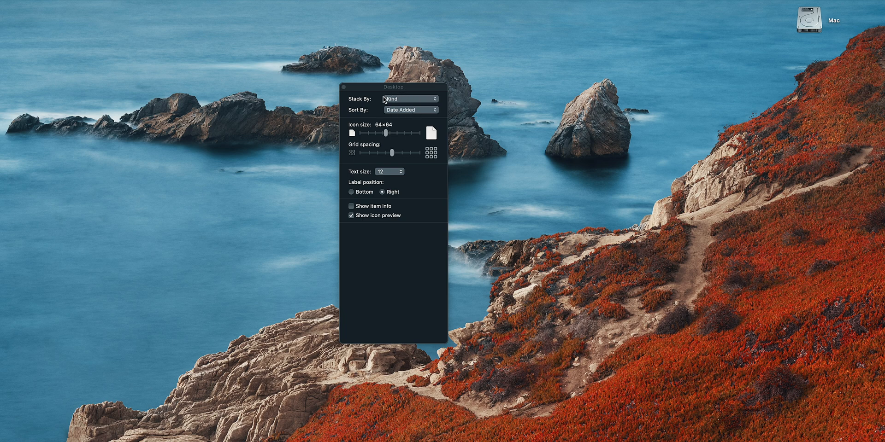
{"action": "mouse_move", "coordinate": [384, 106]}
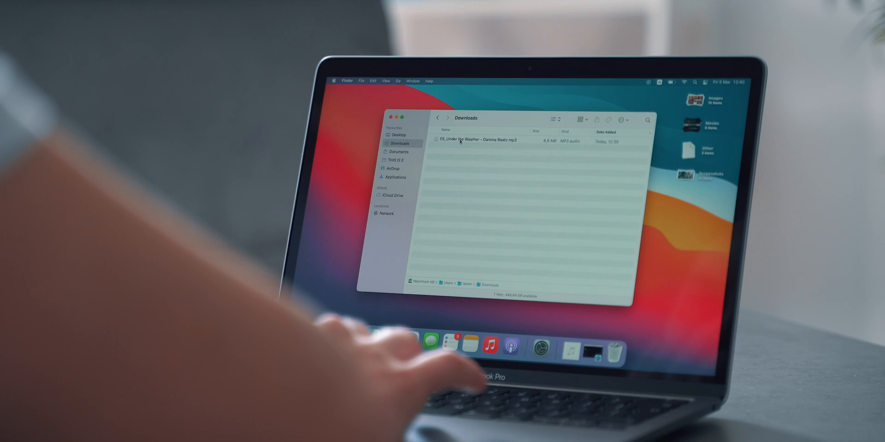
Step: Pick QuickTime Player under 'Open with' in the MP3's Get Info and apply Change All
{"action": "right_click", "coordinate": [485, 141]}
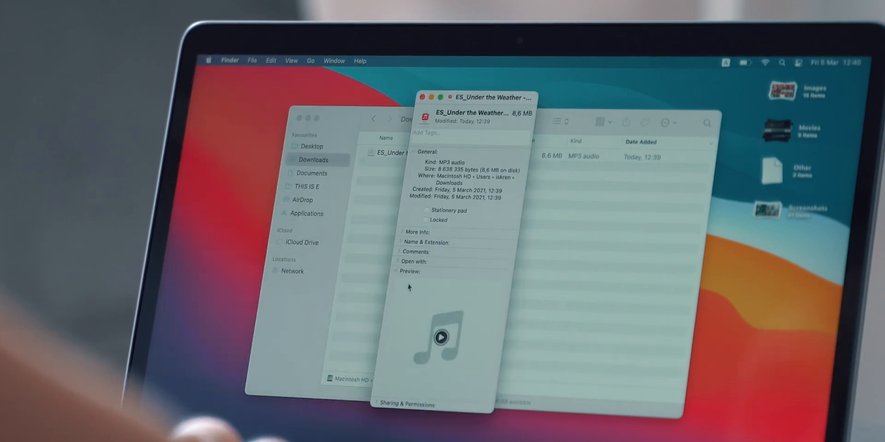
{"action": "left_click", "coordinate": [401, 232]}
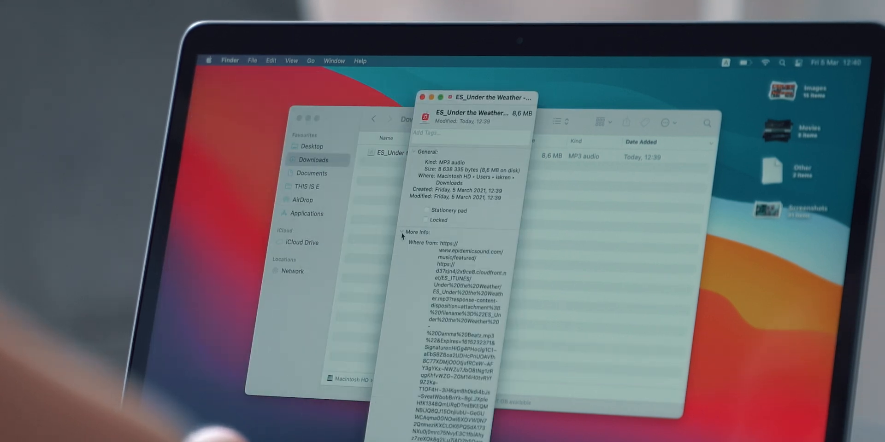
{"action": "left_click", "coordinate": [402, 232]}
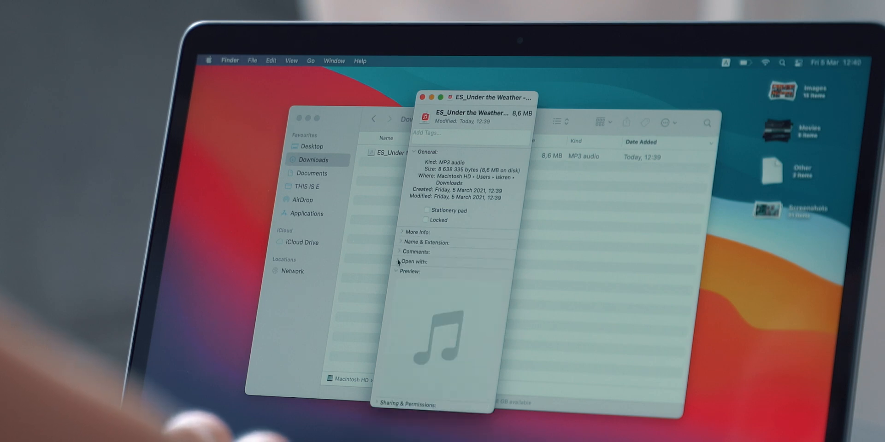
{"action": "left_click", "coordinate": [414, 261]}
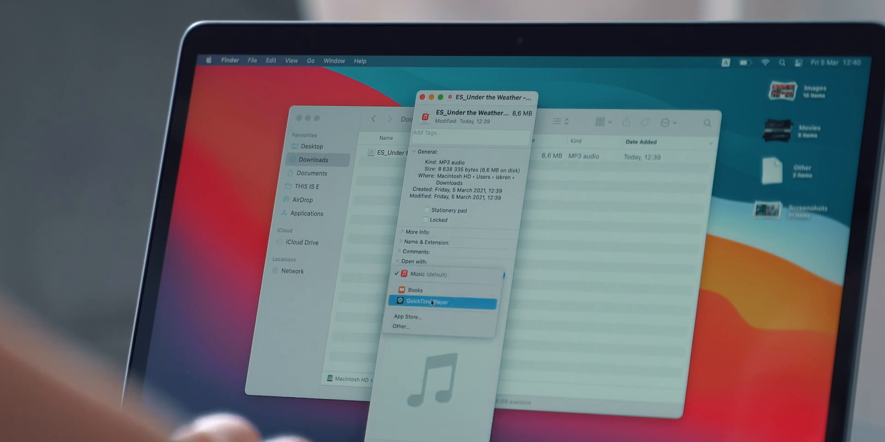
{"action": "left_click", "coordinate": [427, 301]}
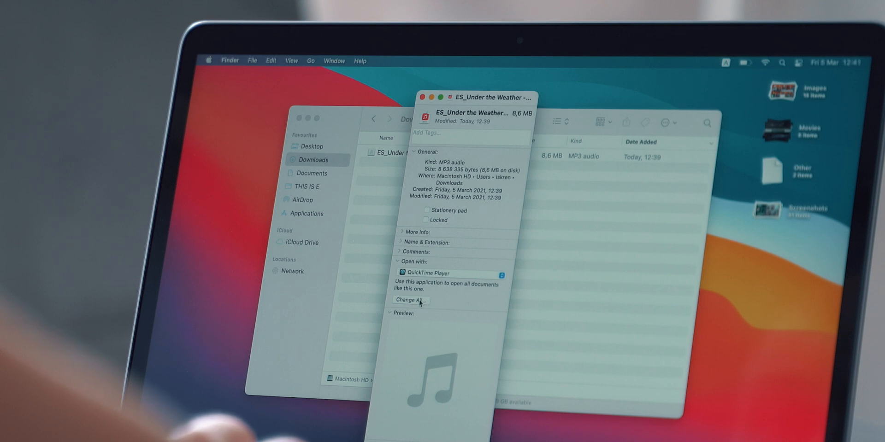
{"action": "left_click", "coordinate": [408, 299]}
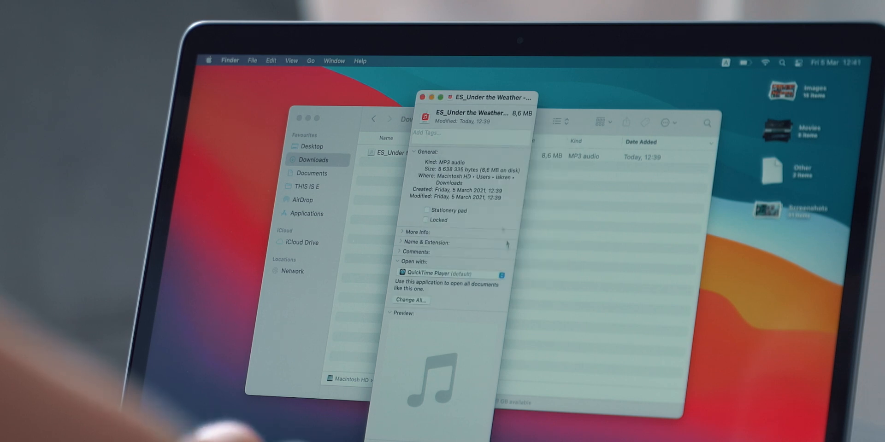
{"action": "left_click", "coordinate": [430, 98]}
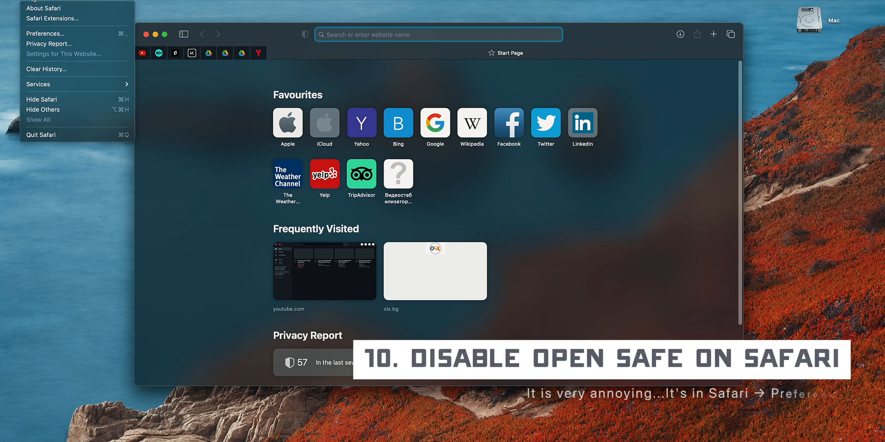
Step: Open Safari Preferences from the Safari menu
{"action": "left_click", "coordinate": [45, 34]}
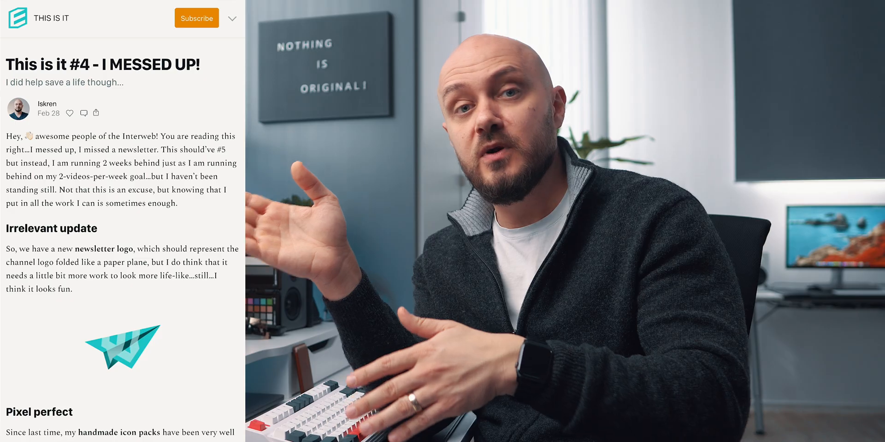
{"action": "scroll", "scroll_direction": "down", "scroll_amount": 3}
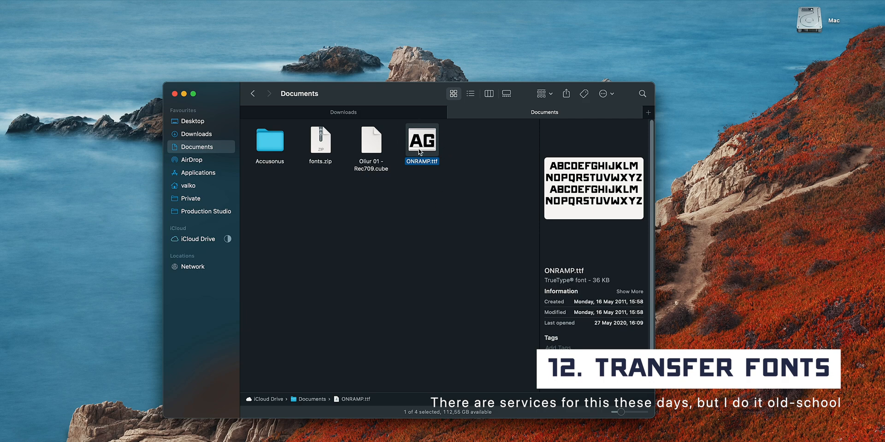
Step: Open ONRAMP.ttf from Documents in Font Book
{"action": "double_click", "coordinate": [421, 140]}
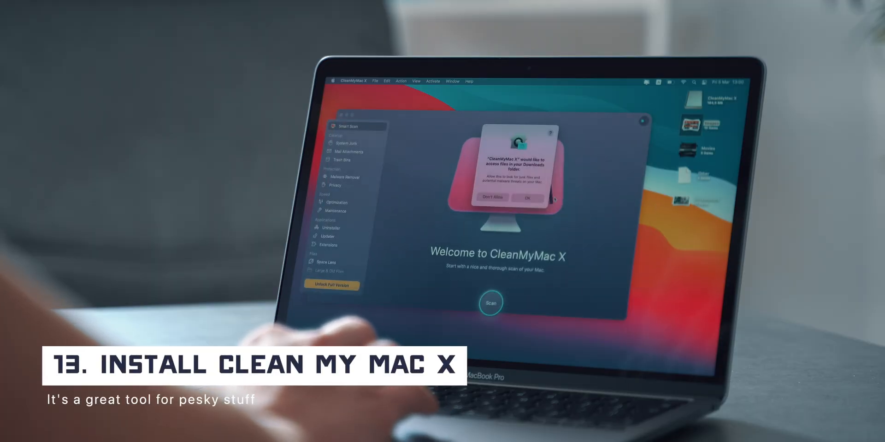
Step: Accept CleanMyMac X's Downloads access prompt and choose Activate from the app menu
{"action": "left_click", "coordinate": [527, 198]}
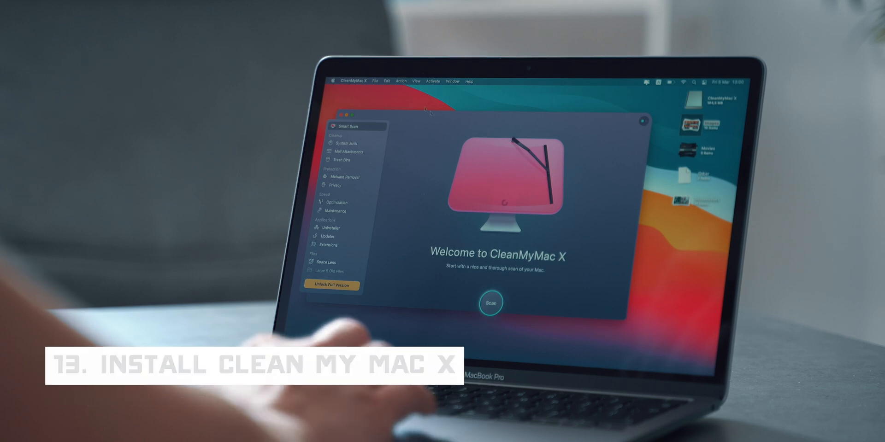
{"action": "left_click", "coordinate": [351, 81]}
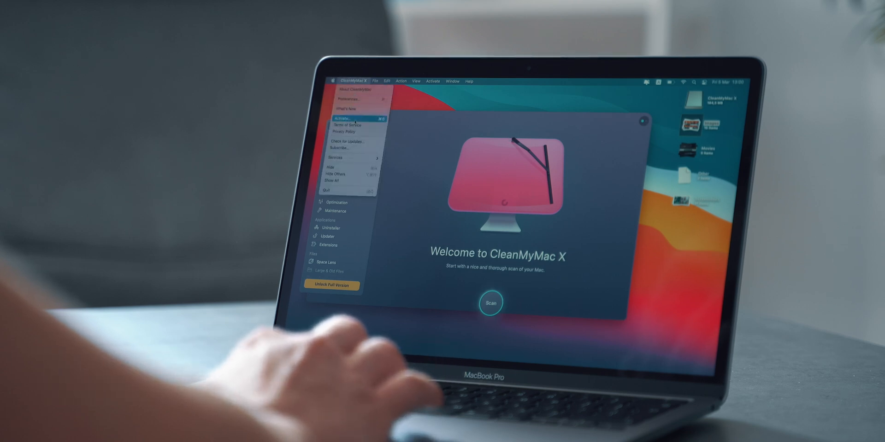
{"action": "left_click", "coordinate": [341, 119]}
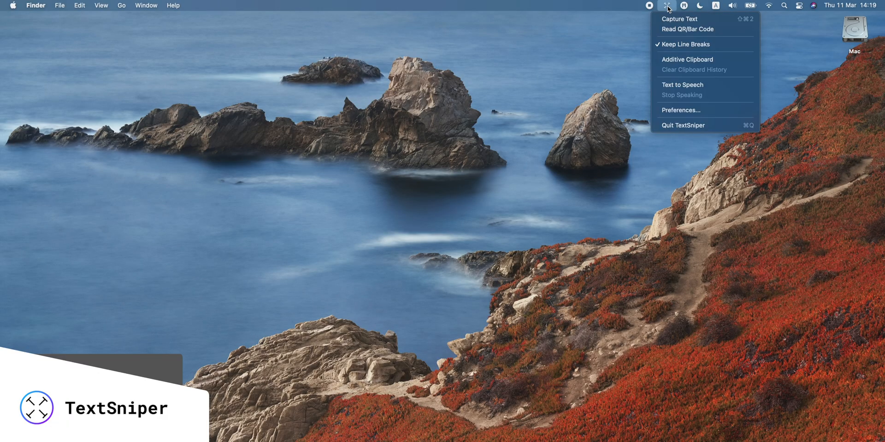
{"action": "mouse_move", "coordinate": [687, 29]}
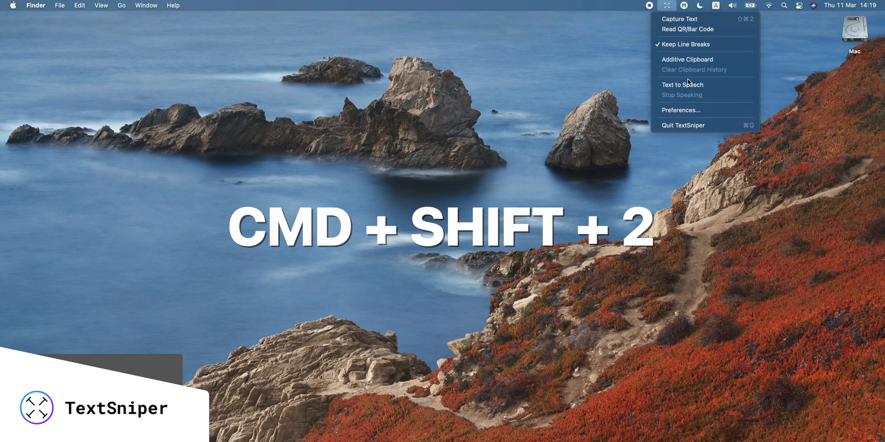
{"action": "mouse_move", "coordinate": [689, 79]}
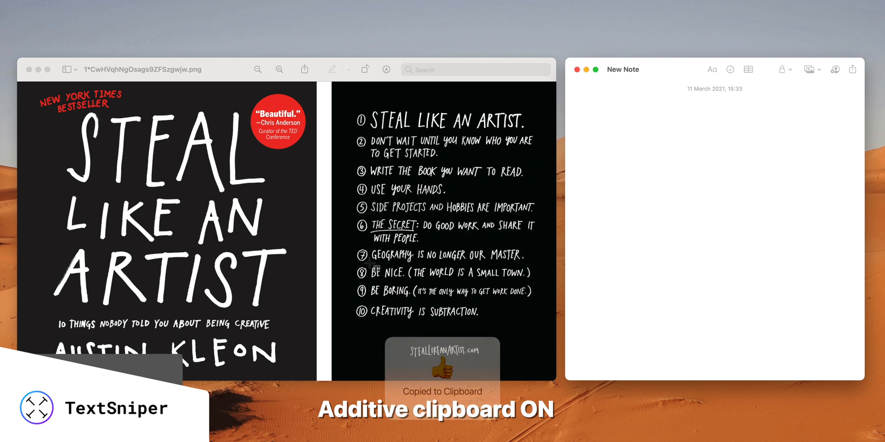
Step: Paste the captured ten-point list into the empty note from the right-click menu
{"action": "right_click", "coordinate": [665, 225]}
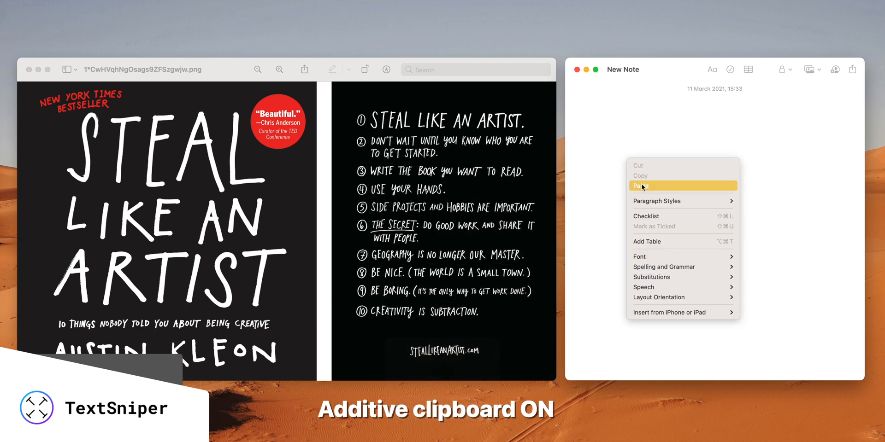
{"action": "left_click", "coordinate": [641, 186]}
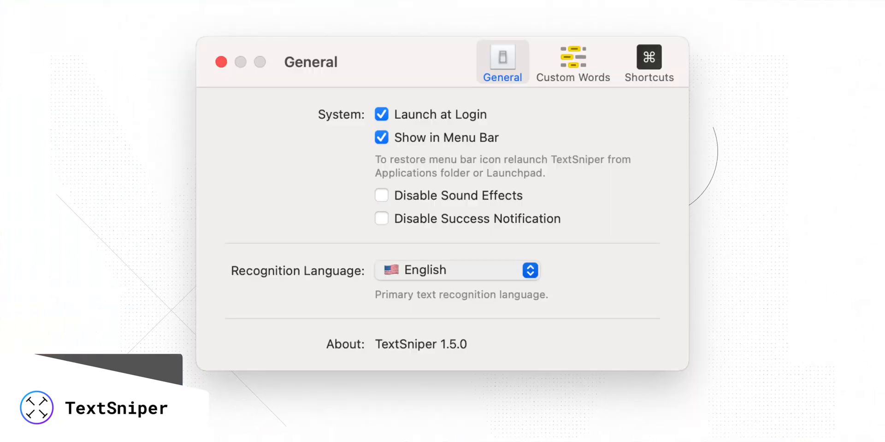
Step: Keep English selected in TextSniper's Recognition Language popup
{"action": "left_click", "coordinate": [456, 271]}
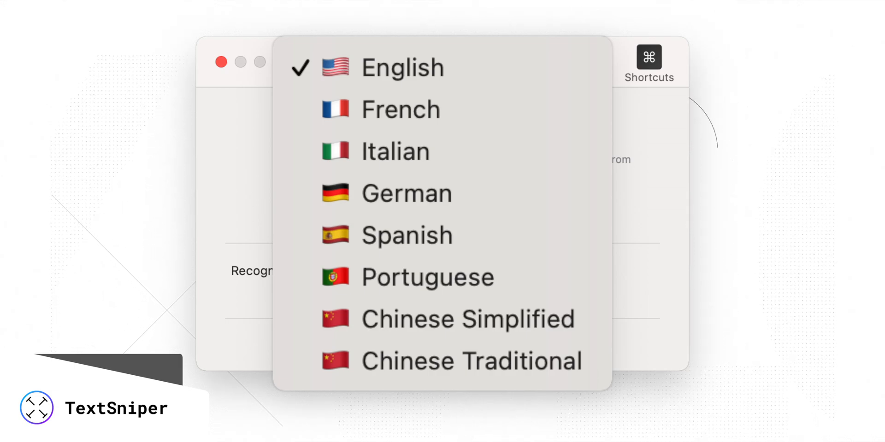
{"action": "left_click", "coordinate": [666, 5]}
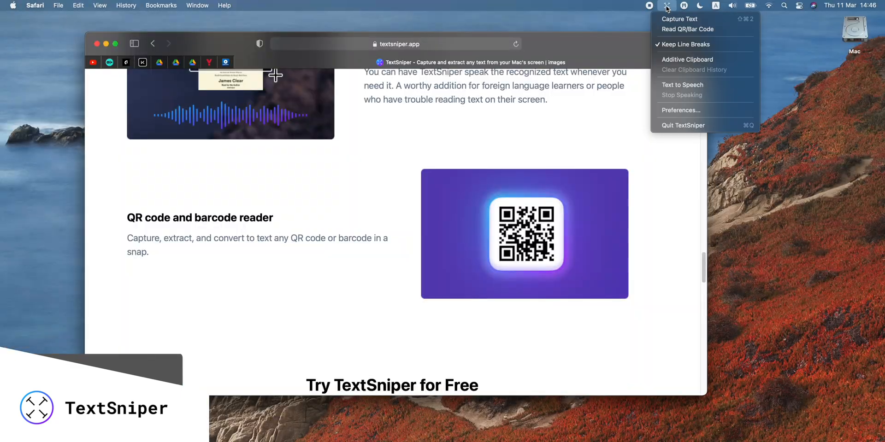
{"action": "left_click", "coordinate": [687, 29]}
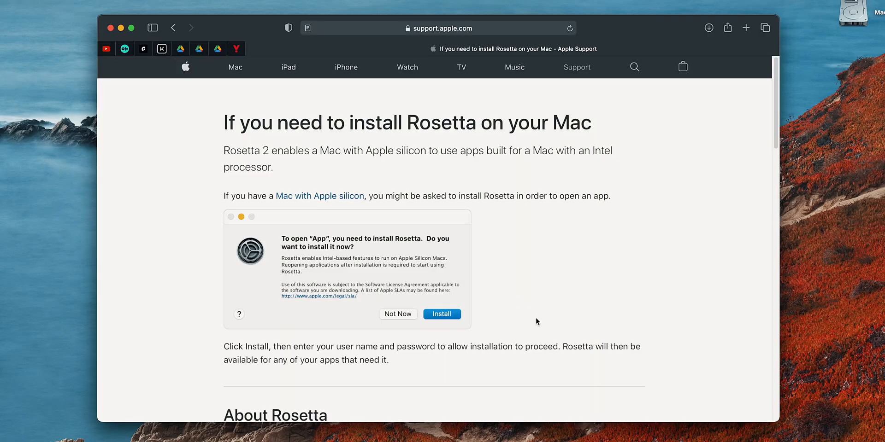
Step: Scroll down through Apple's Rosetta support article and back to its top
{"action": "scroll", "scroll_direction": "down", "scroll_amount": 3}
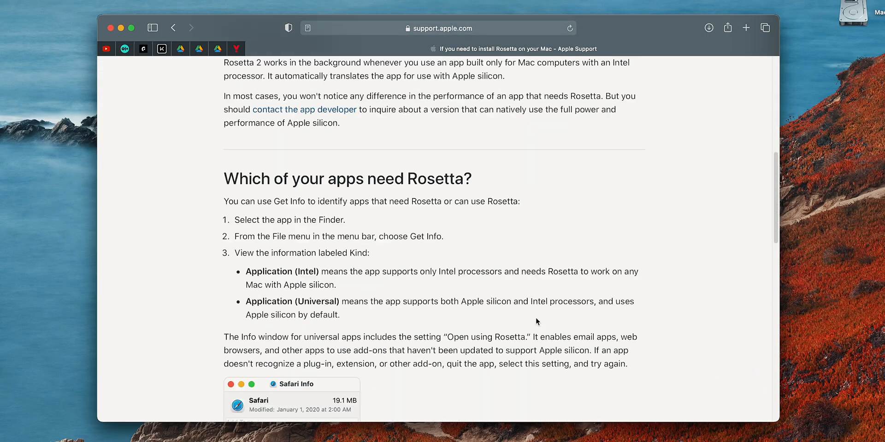
{"action": "scroll", "scroll_direction": "down", "scroll_amount": 3}
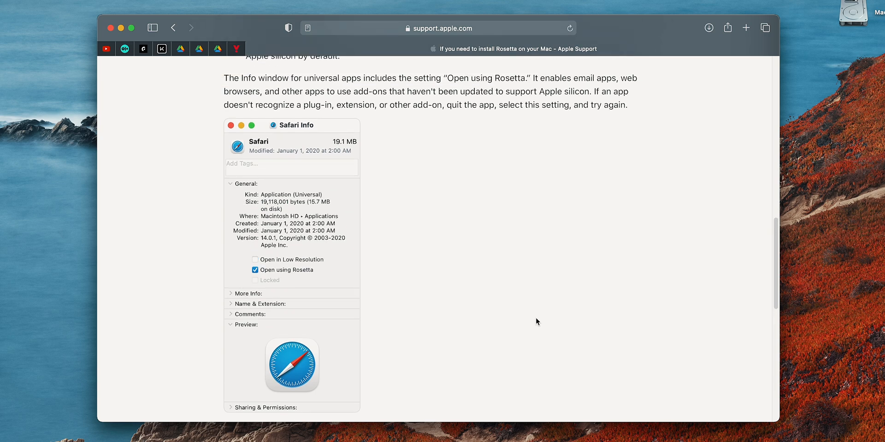
{"action": "scroll", "scroll_direction": "up", "scroll_amount": 3}
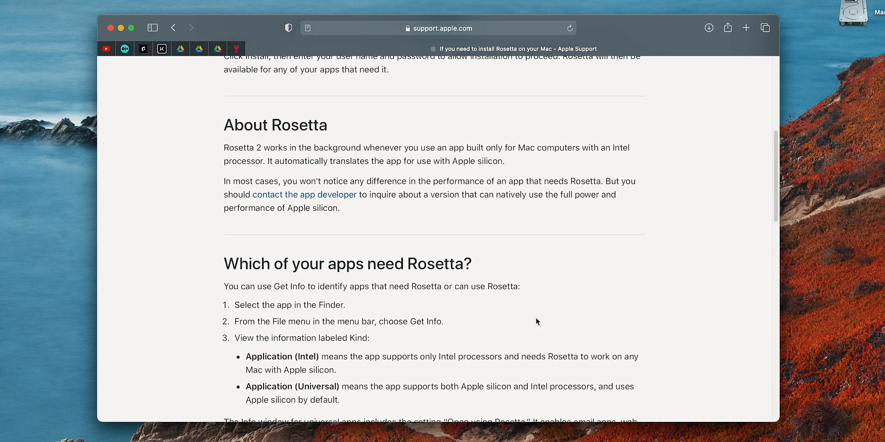
{"action": "scroll", "scroll_direction": "up", "scroll_amount": 3}
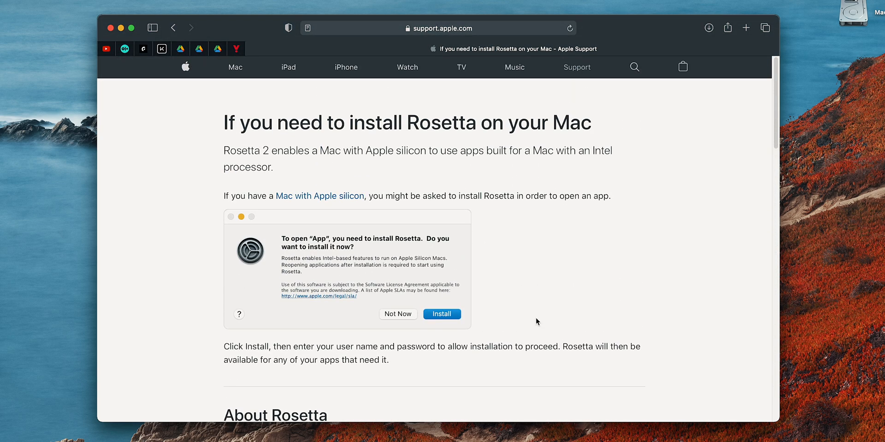
{"action": "mouse_move", "coordinate": [482, 337]}
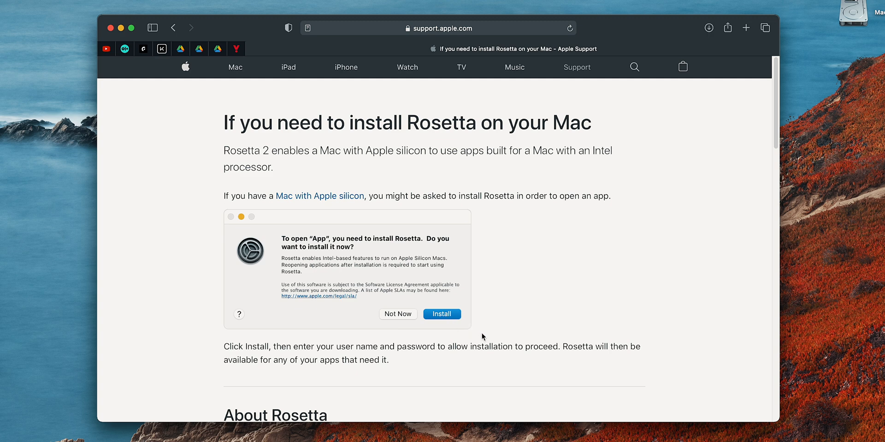
{"action": "mouse_move", "coordinate": [354, 204]}
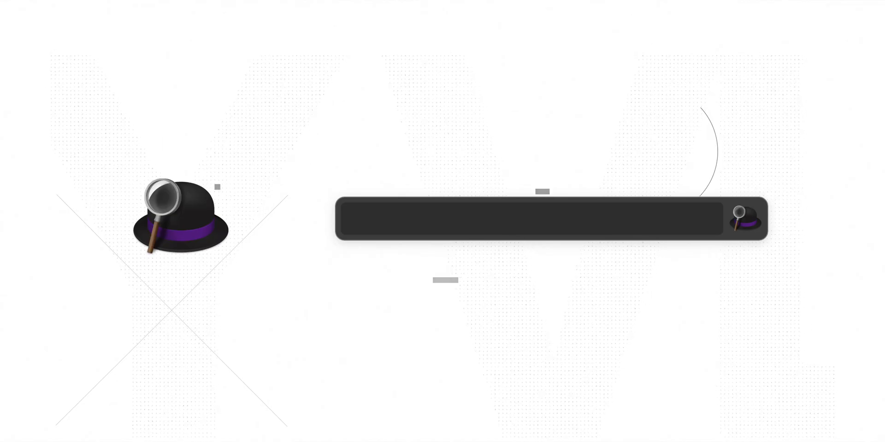
Step: Enter 12876+987 in the Alfred bar to get 13 863, then type 'this is e'
{"action": "type", "text": "12876+987"}
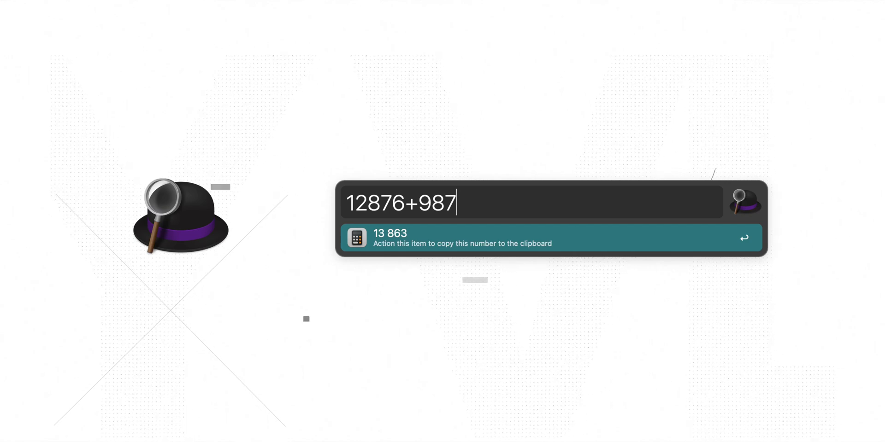
{"action": "type", "text": "this is e"}
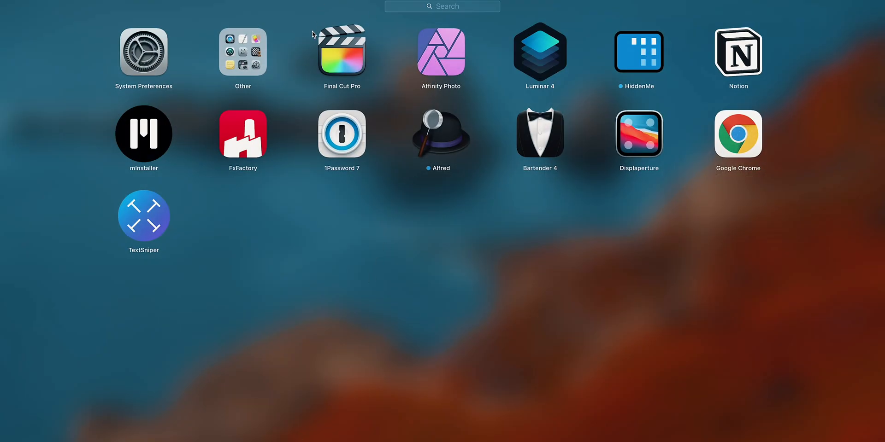
{"action": "mouse_move", "coordinate": [372, 94]}
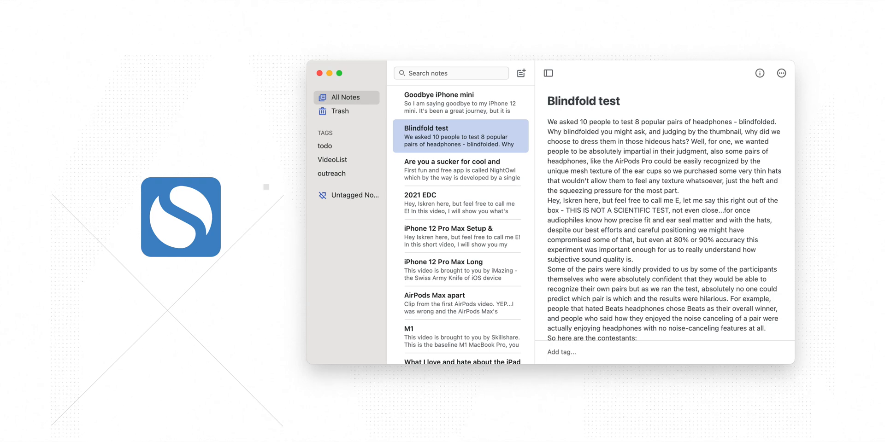
Step: Open the Blindfold test note in Simplenote and scroll through its text
{"action": "left_click", "coordinate": [759, 73]}
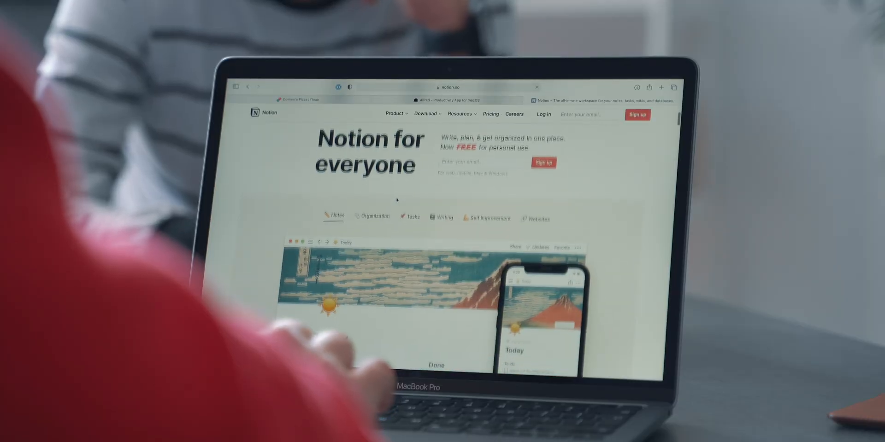
{"action": "scroll", "scroll_direction": "down", "scroll_amount": 3}
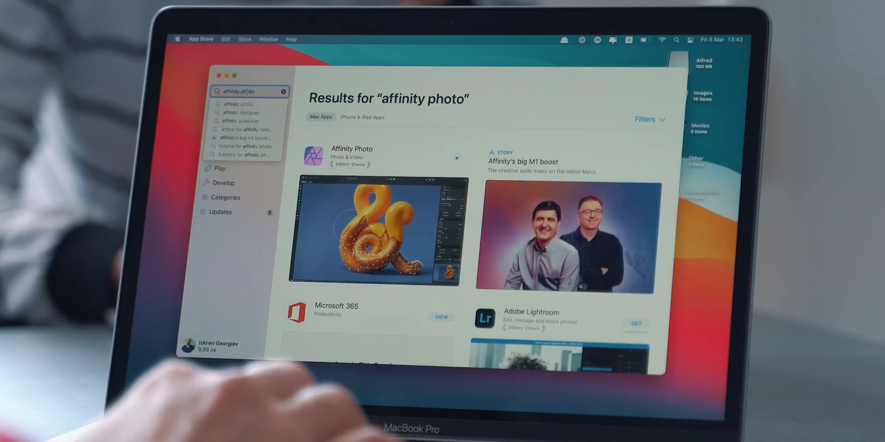
Step: Search the App Store for 'affinity designer' using the suggested result
{"action": "type", "text": "affinity des"}
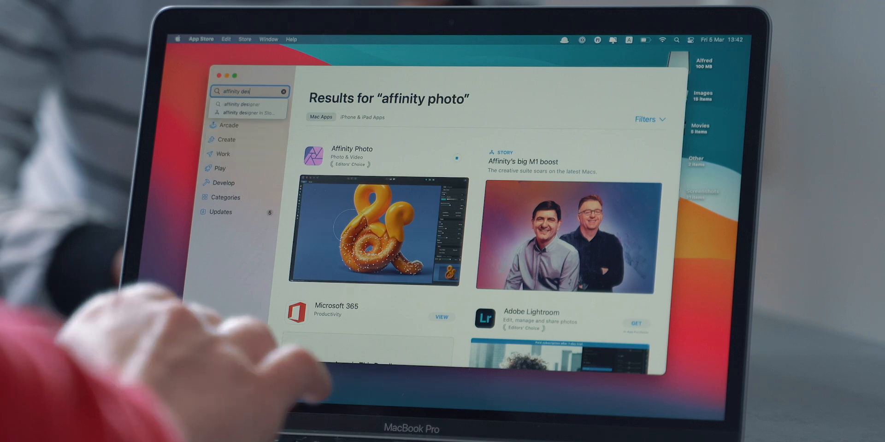
{"action": "left_click", "coordinate": [241, 104]}
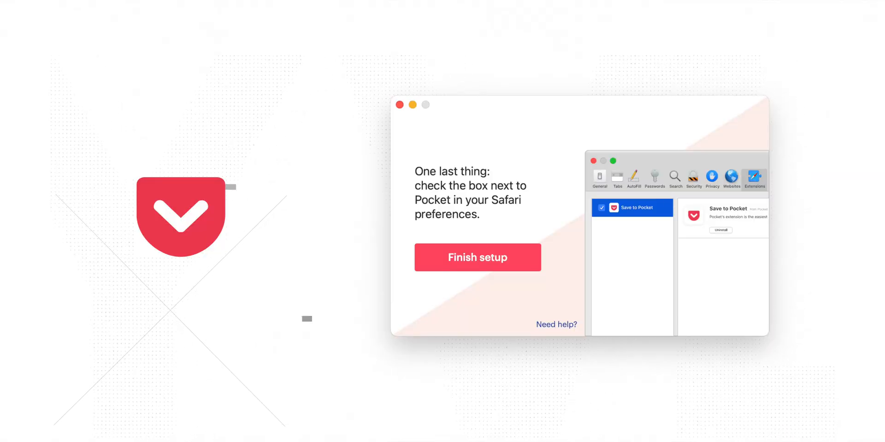
Step: Finish Pocket's initial setup from its welcome window
{"action": "left_click", "coordinate": [477, 257]}
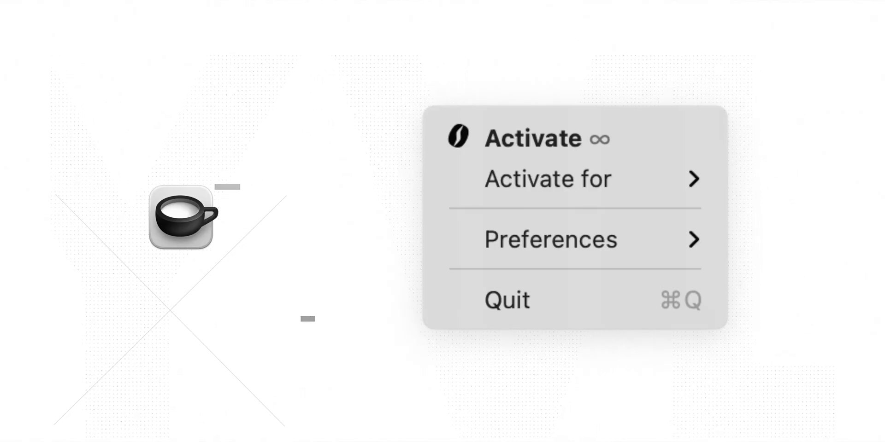
Step: Open Amphetamine's Preferences submenu, where start at login is already checked
{"action": "left_click", "coordinate": [550, 239]}
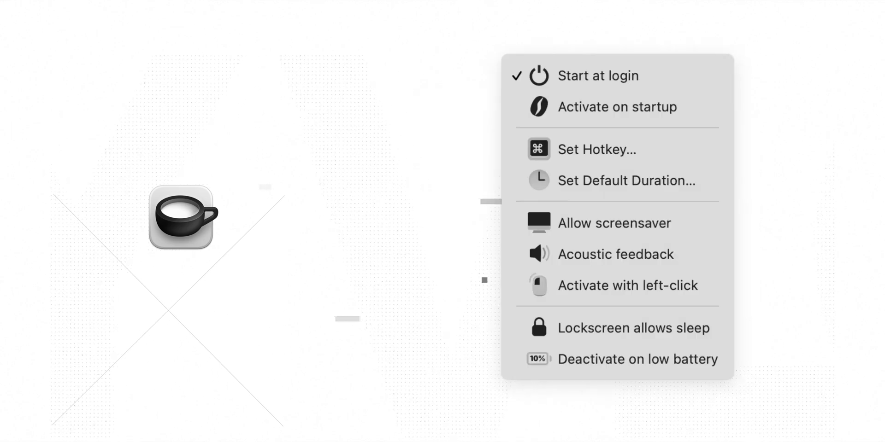